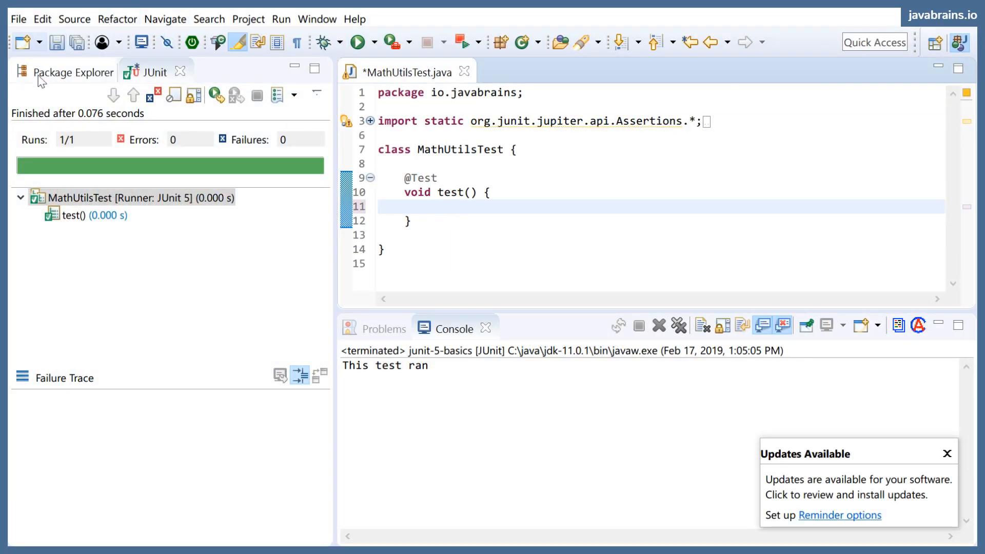
# Show the Package Explorer and type MathUtils mathUtils = new MathUtils(); inside test().
pyautogui.click(67, 72)
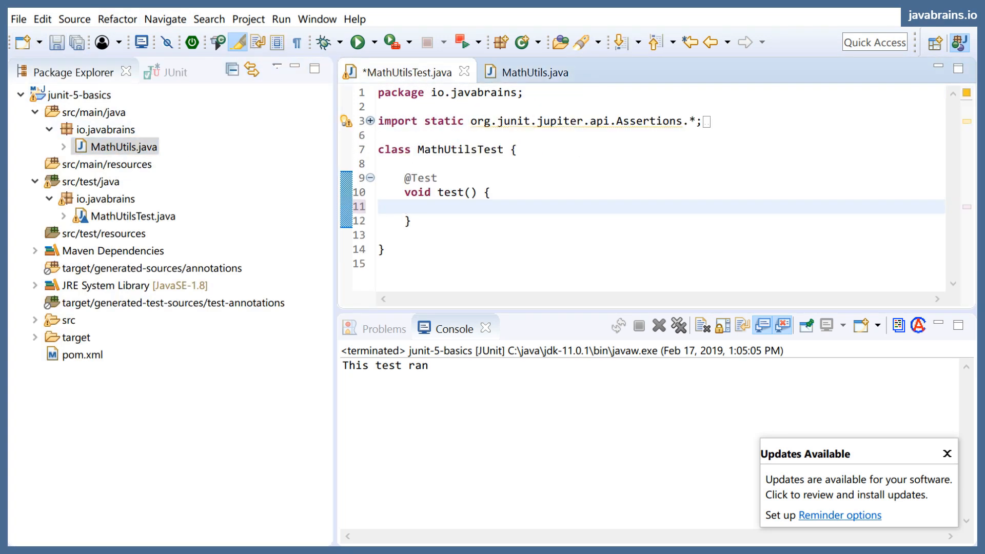
pyautogui.click(432, 207)
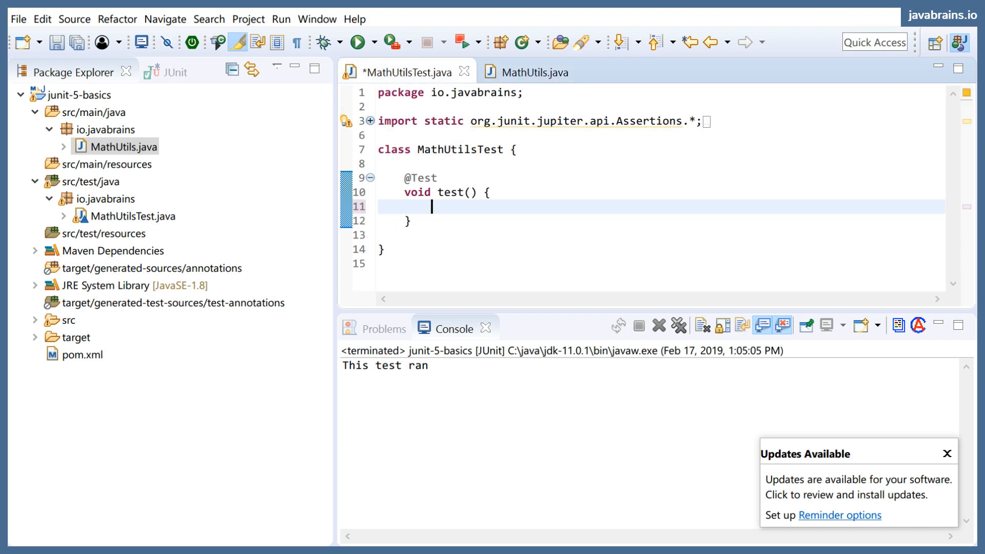
pyautogui.write('MathUt')
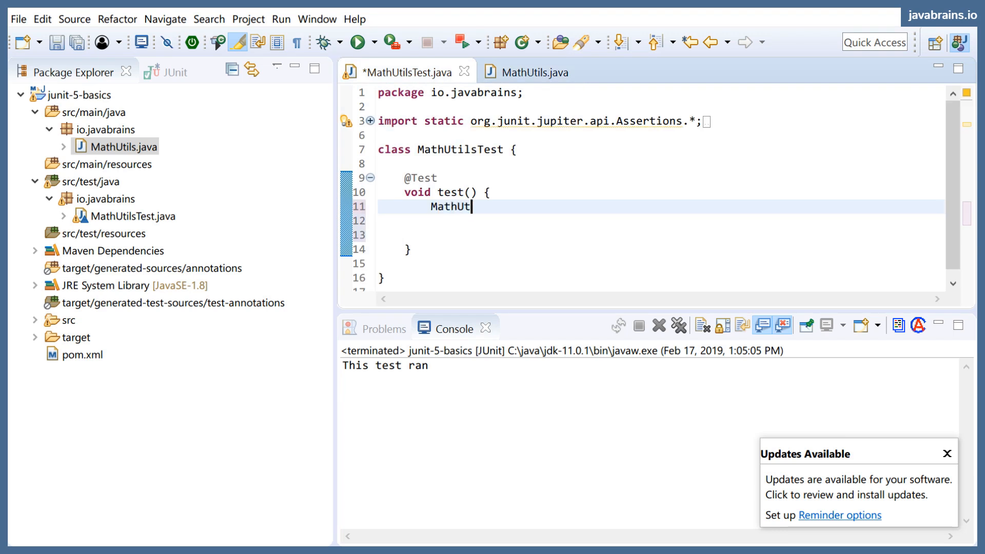
pyautogui.write('ils')
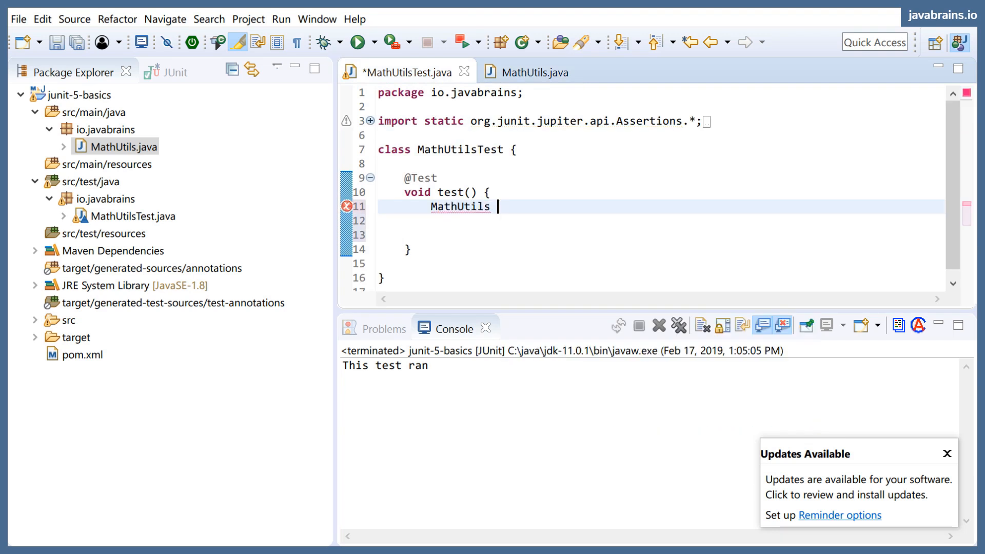
pyautogui.write('mathUtils = new MathUtils();')
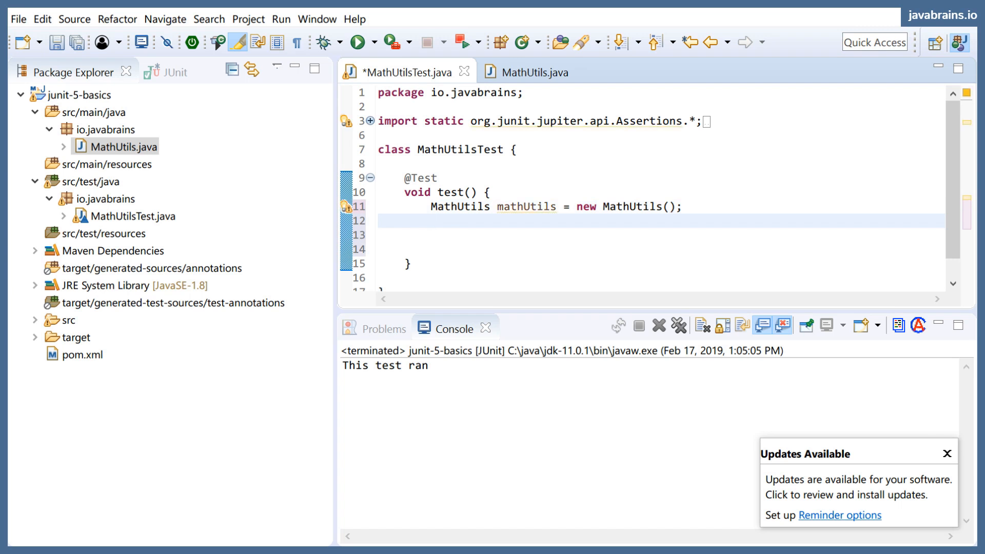
# Add lines int expected = 2; and int actual = mathUtils.add(1, 1); to the test.
pyautogui.click(432, 220)
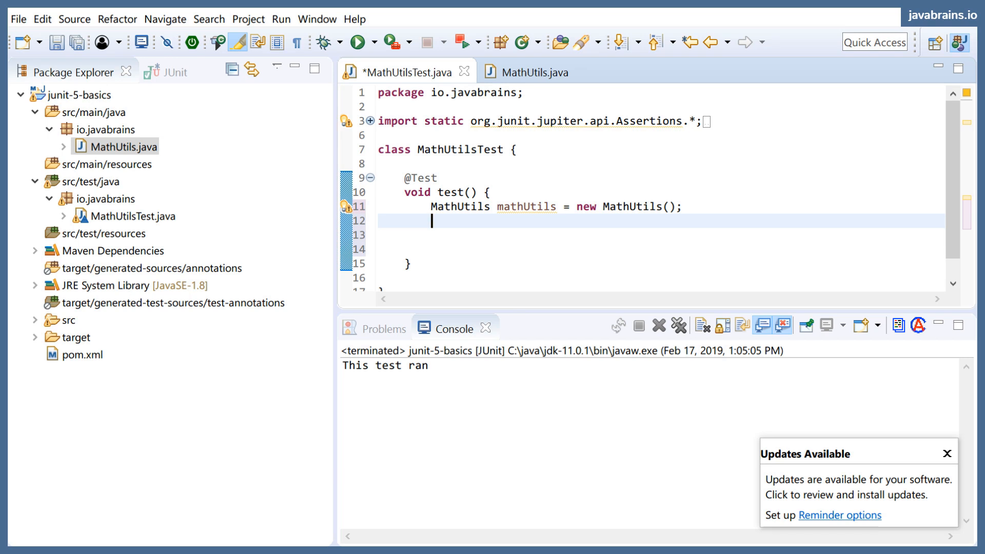
pyautogui.write('math')
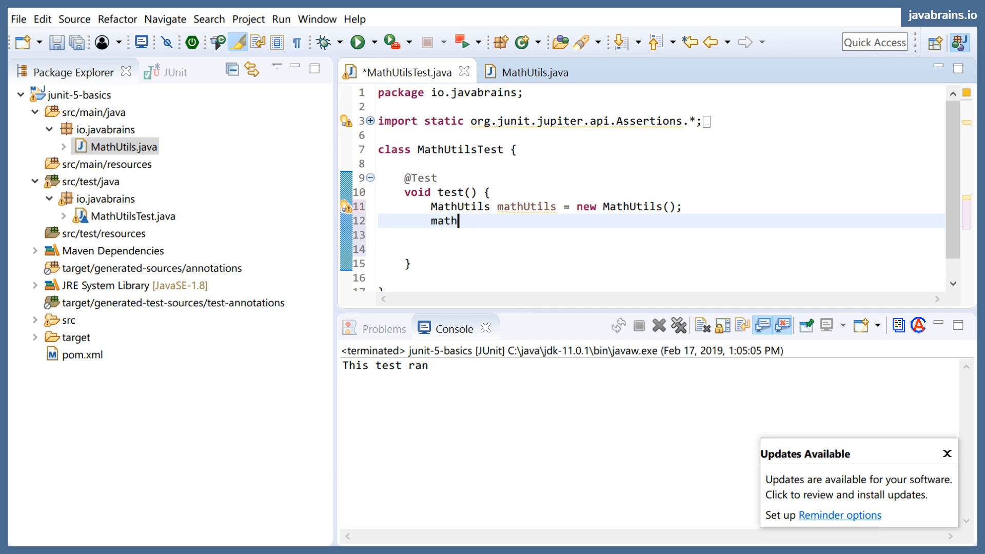
pyautogui.write('Utils.add')
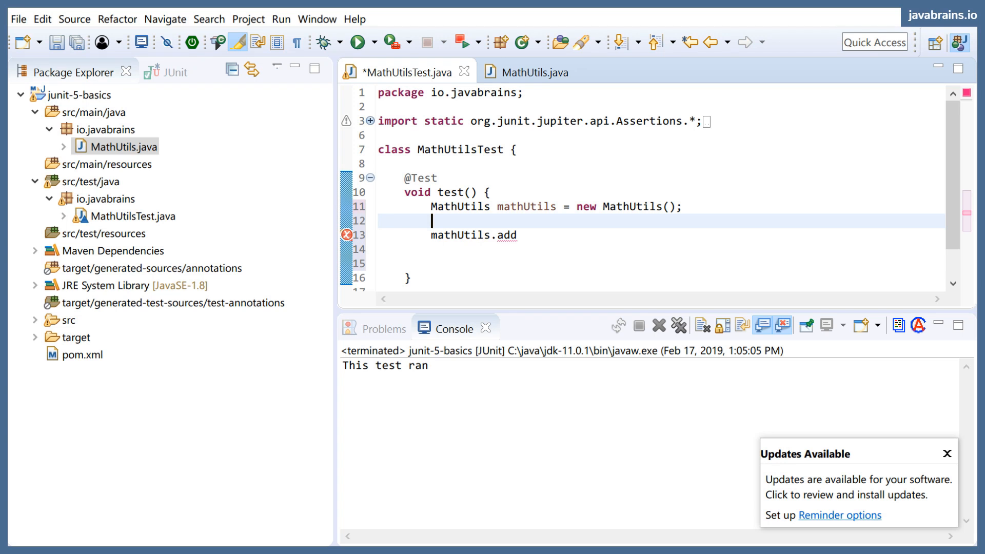
pyautogui.write('int expected = 2;')
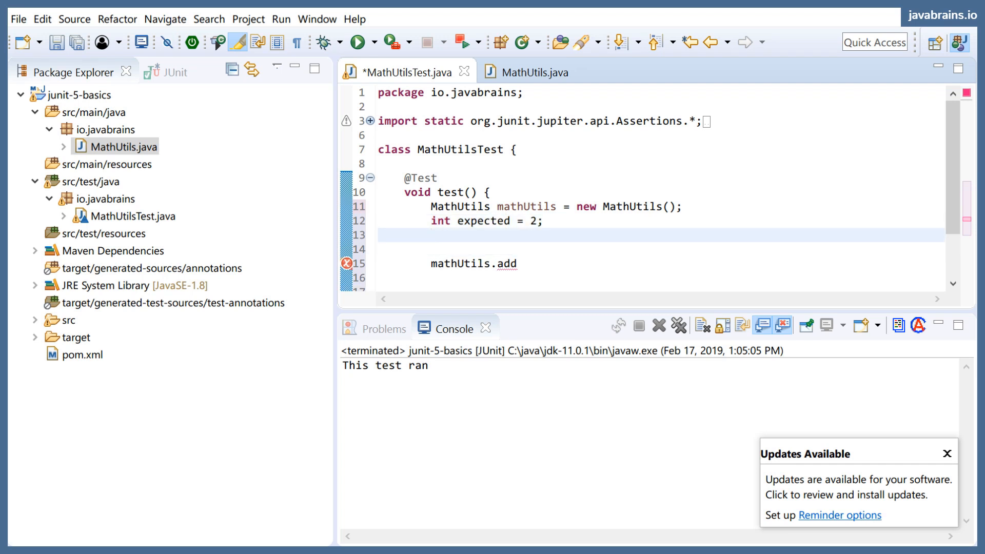
pyautogui.write('int actual')
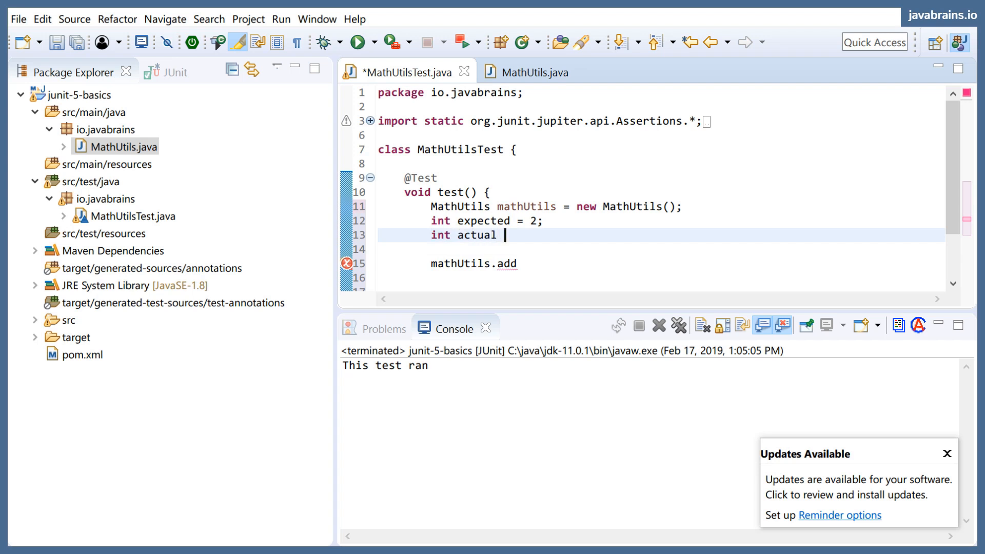
pyautogui.write('=')
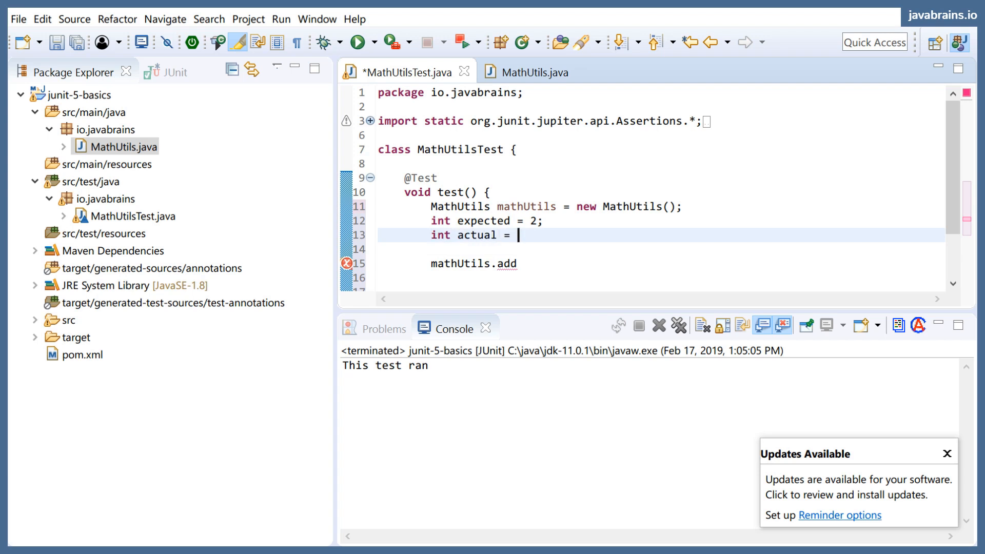
pyautogui.moveTo(516, 234); pyautogui.dragTo(431, 263)
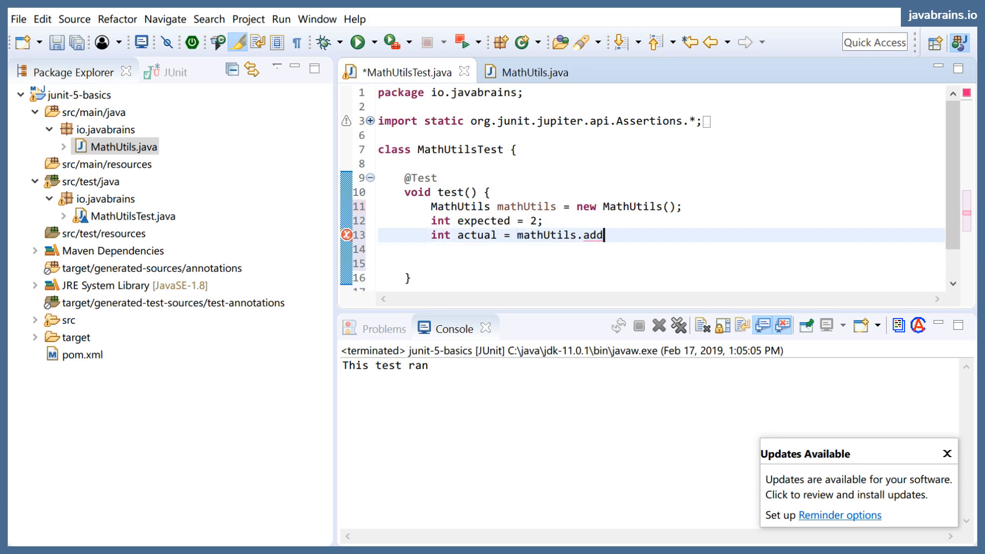
pyautogui.write('(1, 1);')
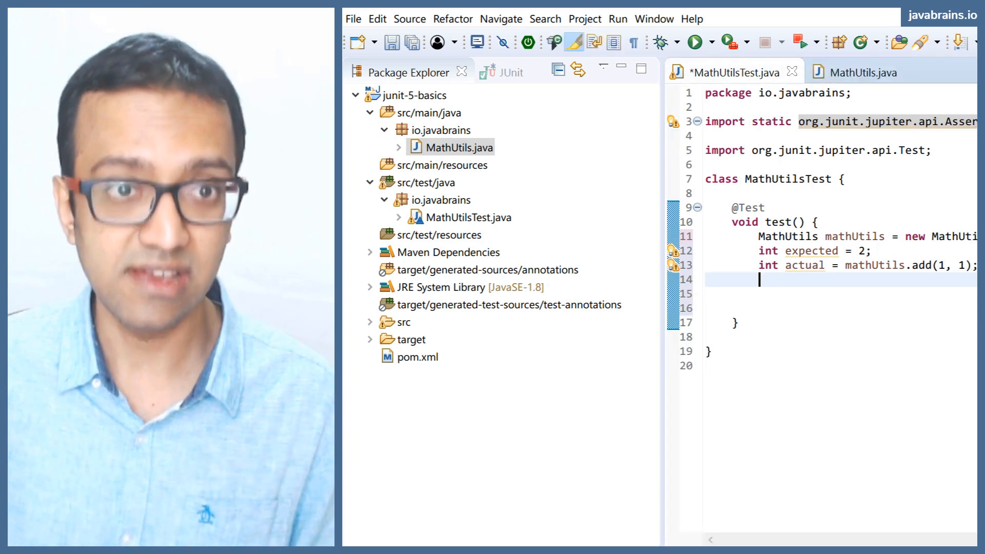
# Insert assertEquals(expected, actual) from content assist and save MathUtilsTest.
pyautogui.write('assertEq')
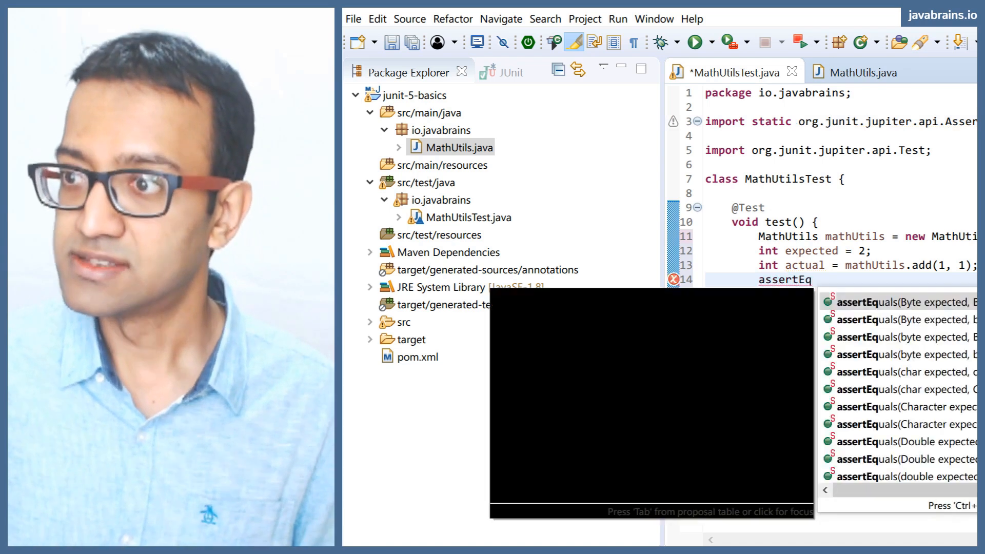
pyautogui.click(903, 316)
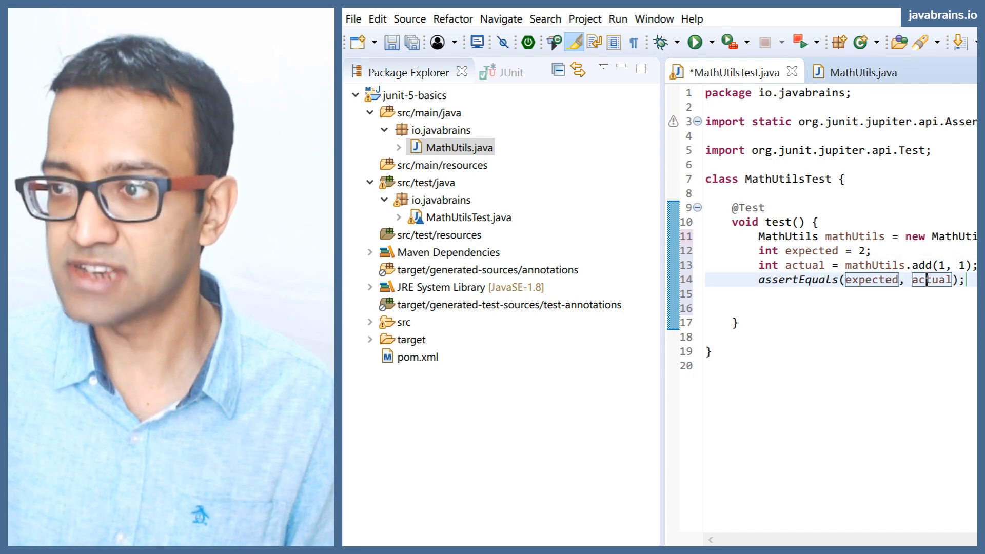
pyautogui.press('Ctrl+s')
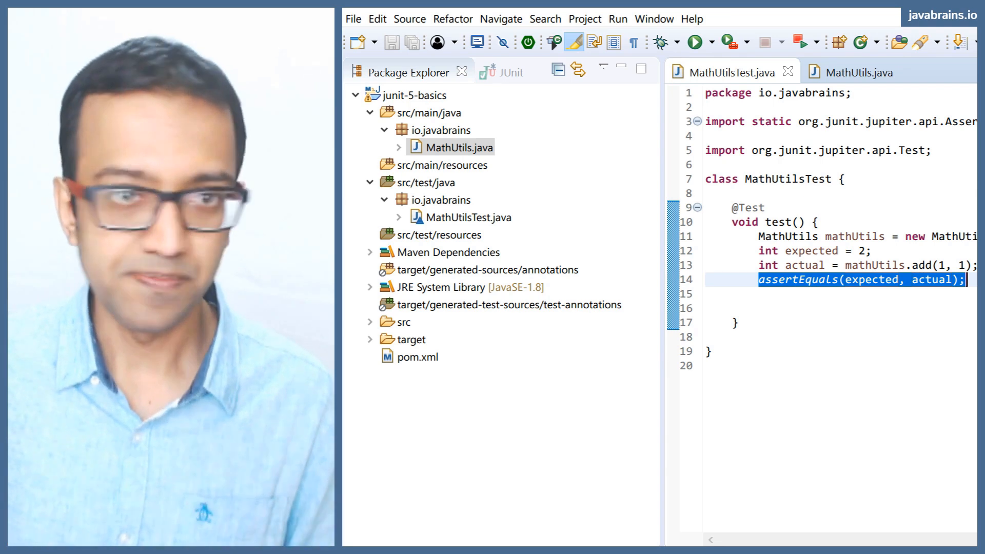
# Rerun MathUtilsTest from the JUnit view and expand the results to show test() passing.
pyautogui.click(699, 42)
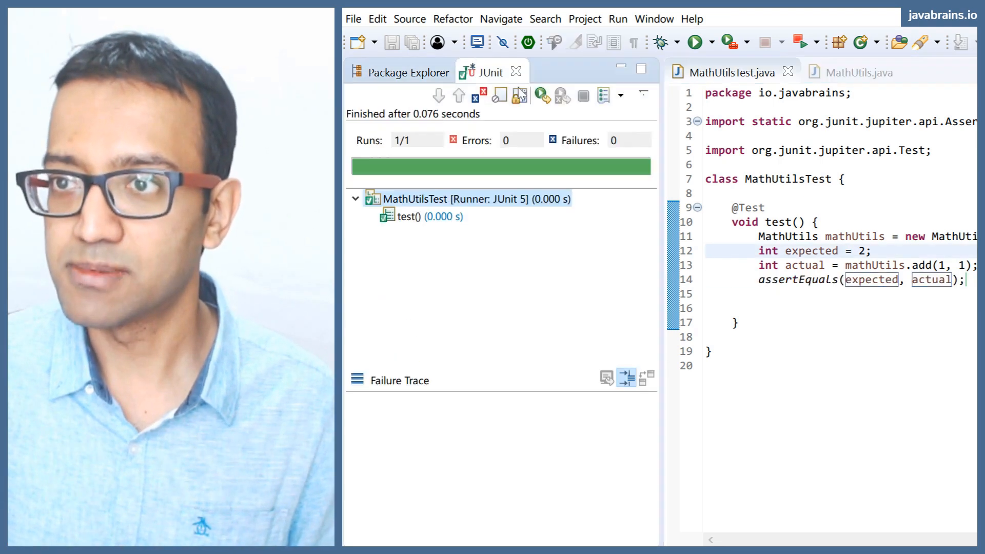
pyautogui.rightClick(465, 198)
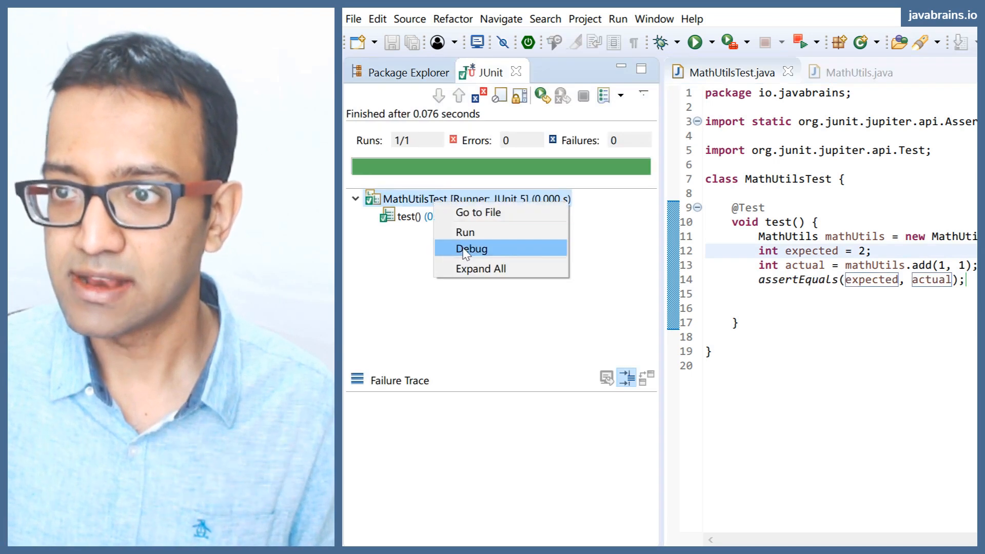
pyautogui.moveTo(491, 84)
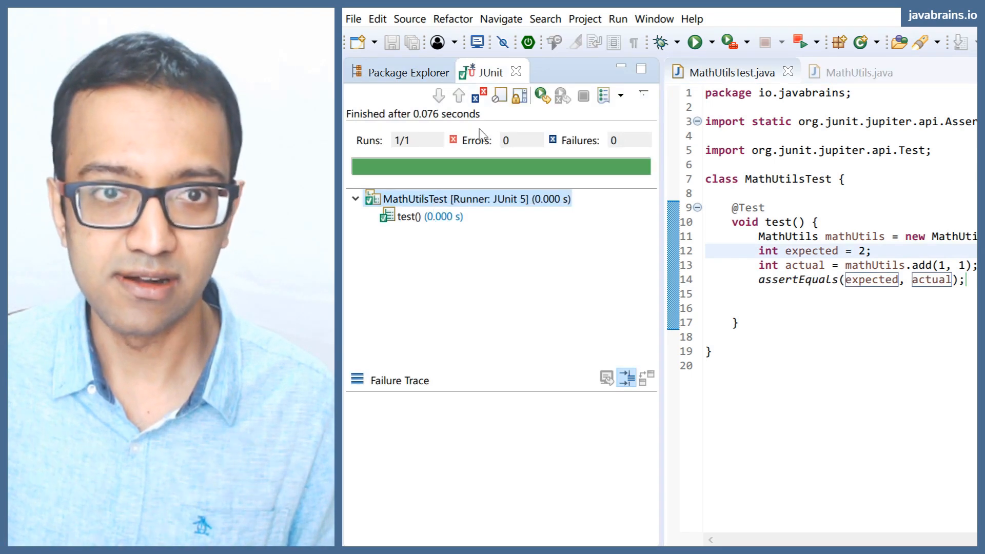
pyautogui.rightClick(430, 198)
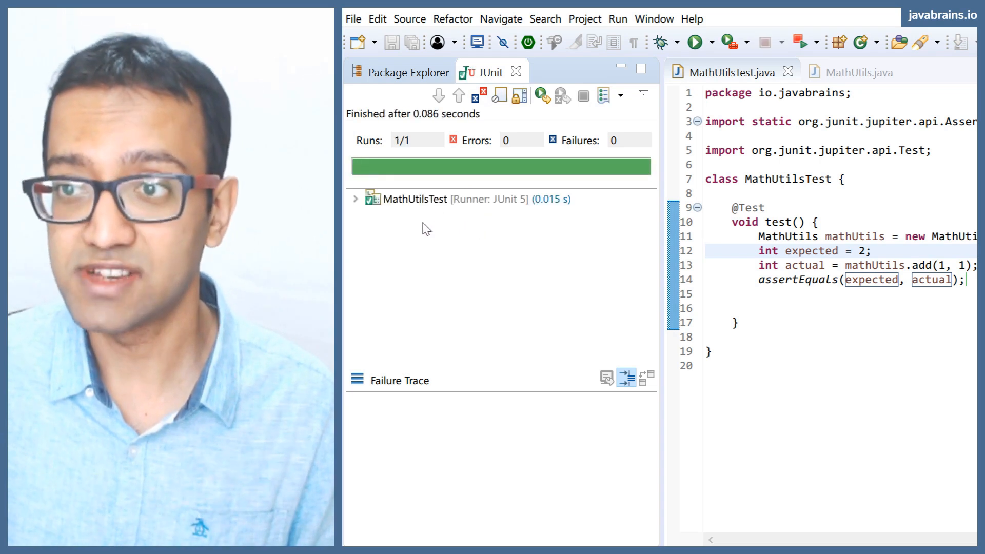
pyautogui.click(355, 198)
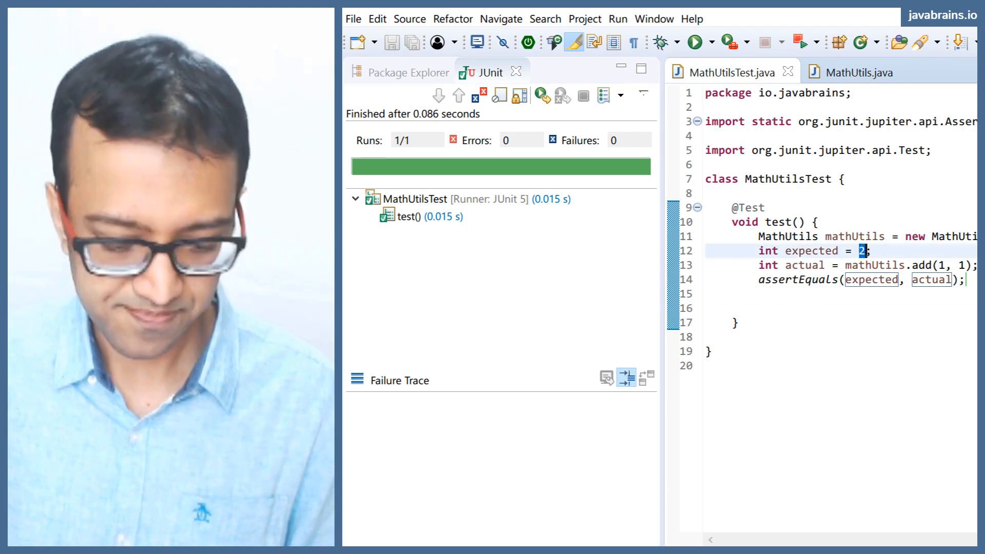
# Change expected to 1 and rerun the JUnit test, which now fails.
pyautogui.write('1')
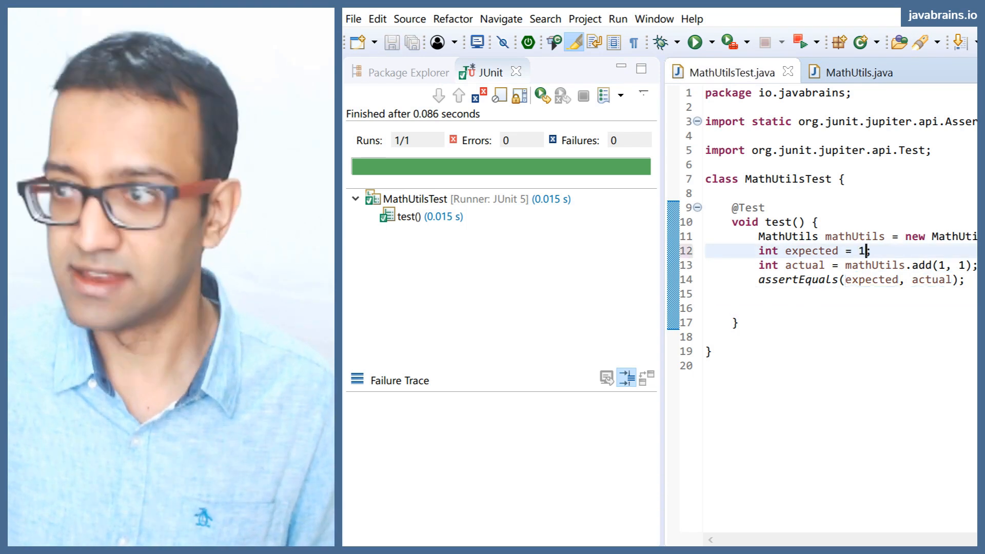
pyautogui.rightClick(414, 198)
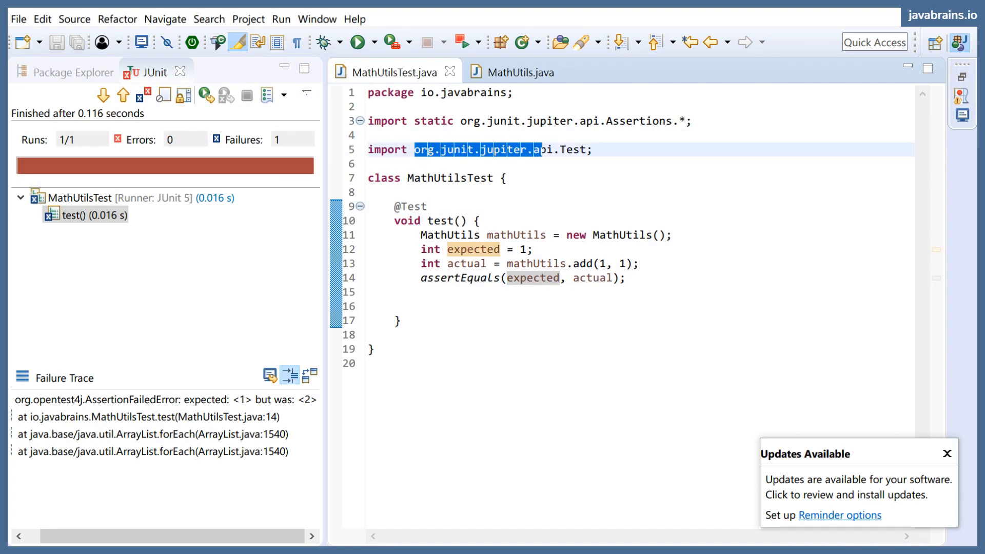
pyautogui.click(595, 149)
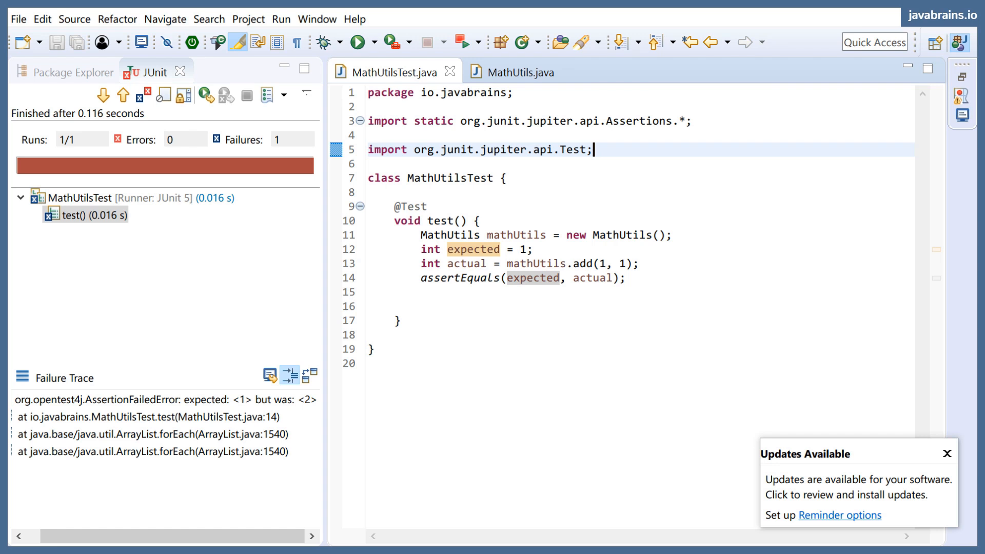
pyautogui.doubleClick(502, 149)
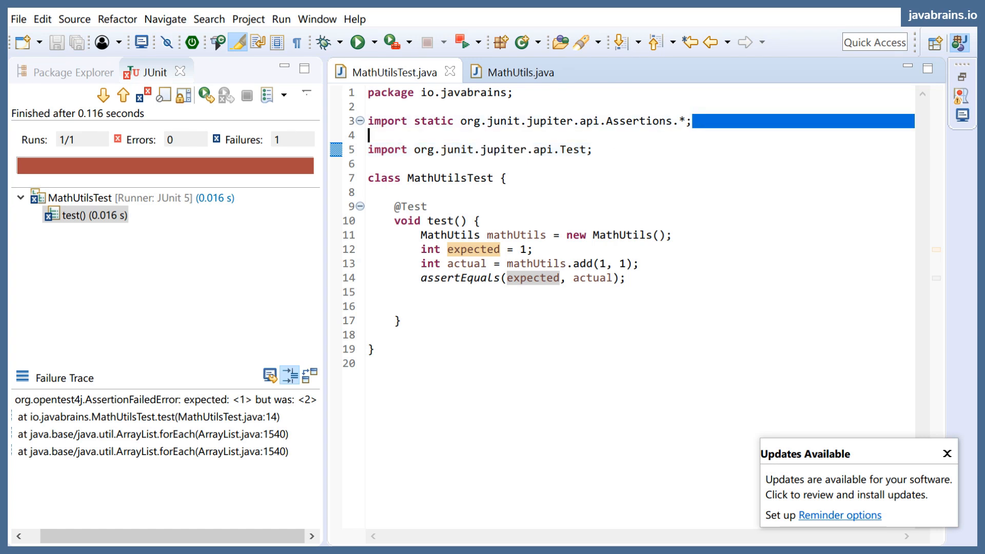
pyautogui.doubleClick(548, 121)
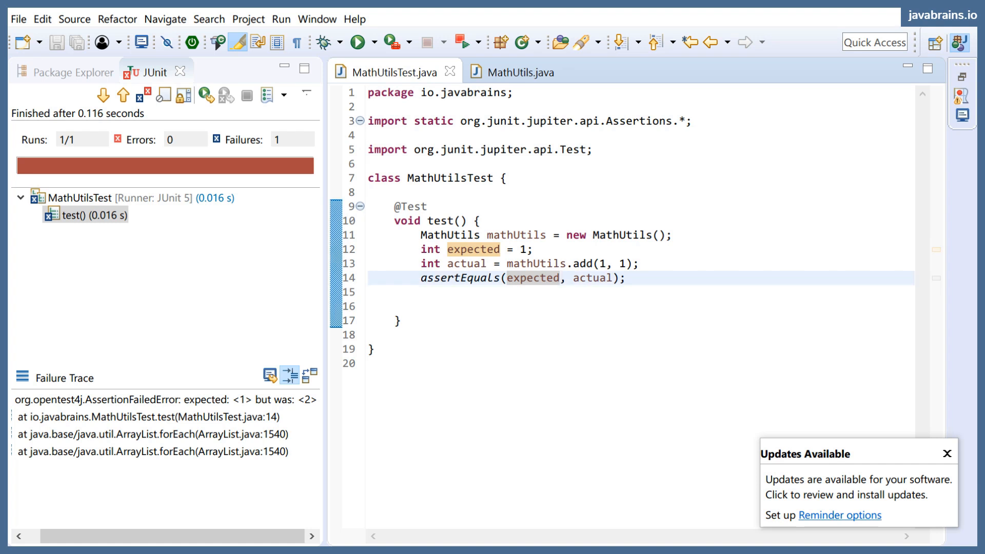
pyautogui.click(559, 278)
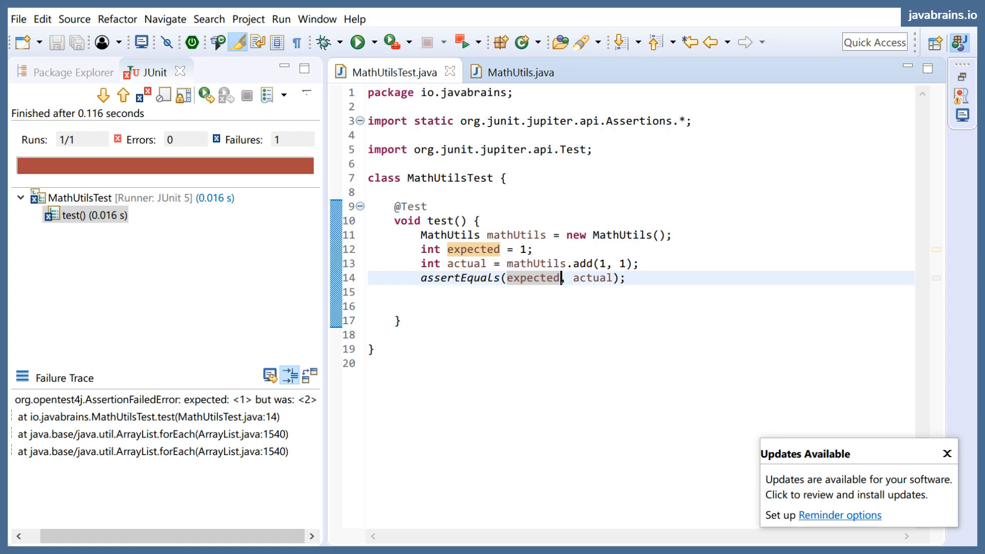